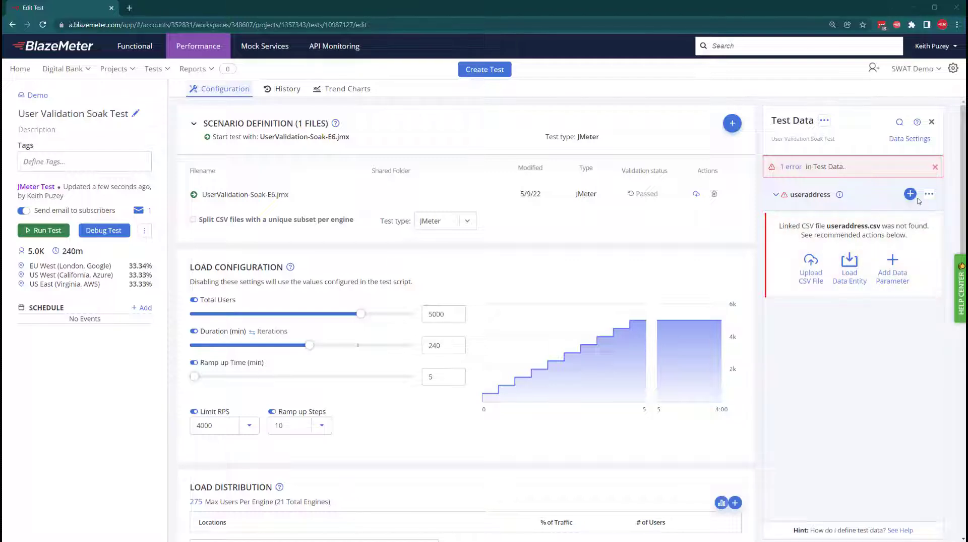
Show the Create/Import/Attach options for adding data to useraddress
{"action": "left_click", "coordinate": [910, 193]}
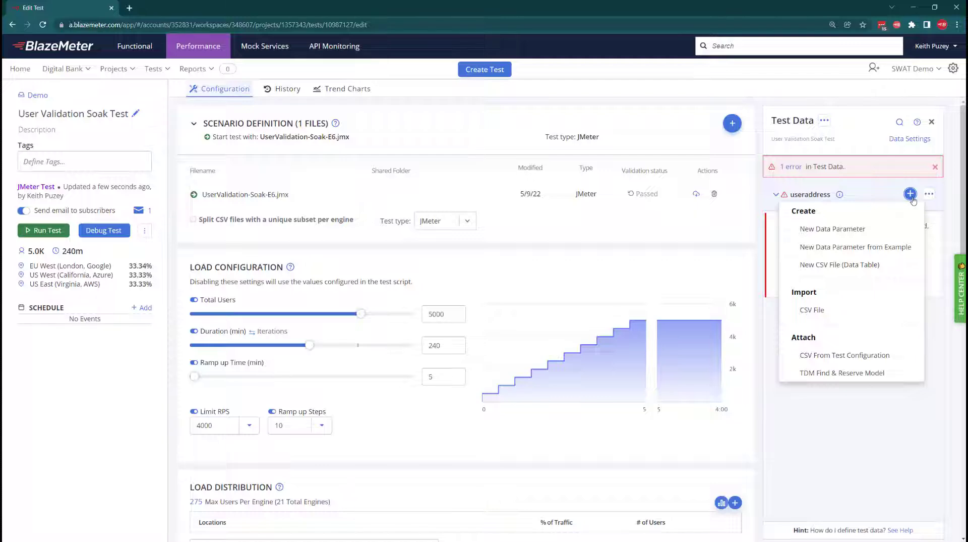
{"action": "mouse_move", "coordinate": [845, 251]}
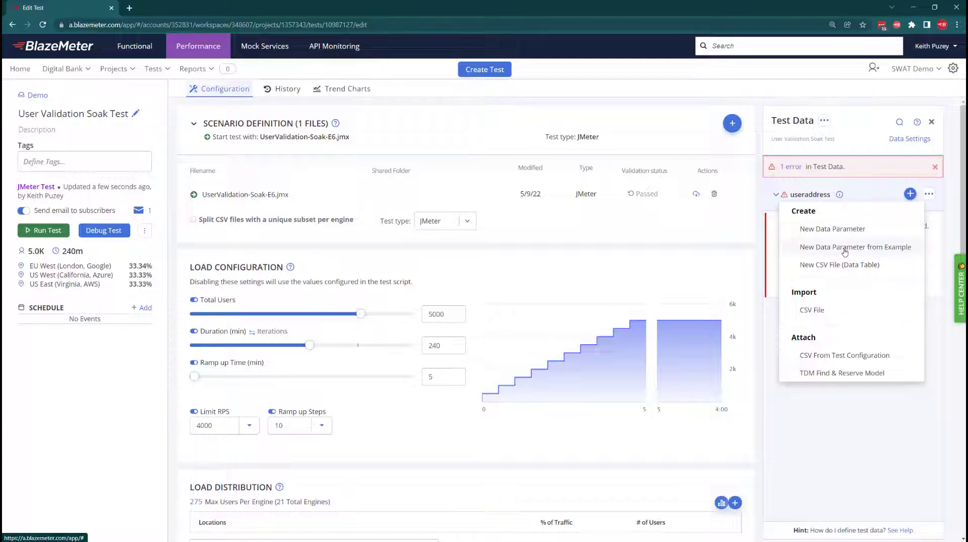
Add the Credit Cards example with the Valid Credit Card - VISA variant, then select VISAcreditcard for editing
{"action": "left_click", "coordinate": [856, 247]}
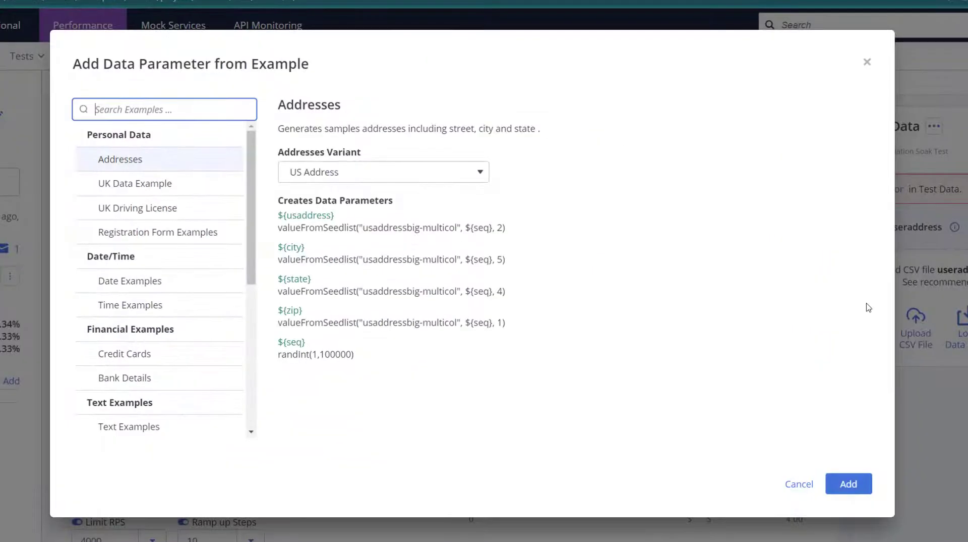
{"action": "left_click", "coordinate": [125, 354]}
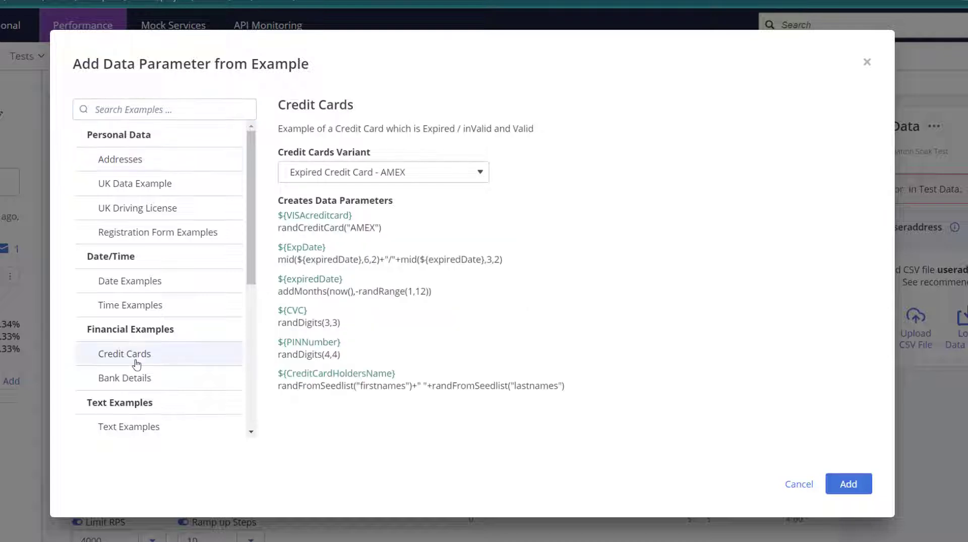
{"action": "left_click", "coordinate": [383, 172]}
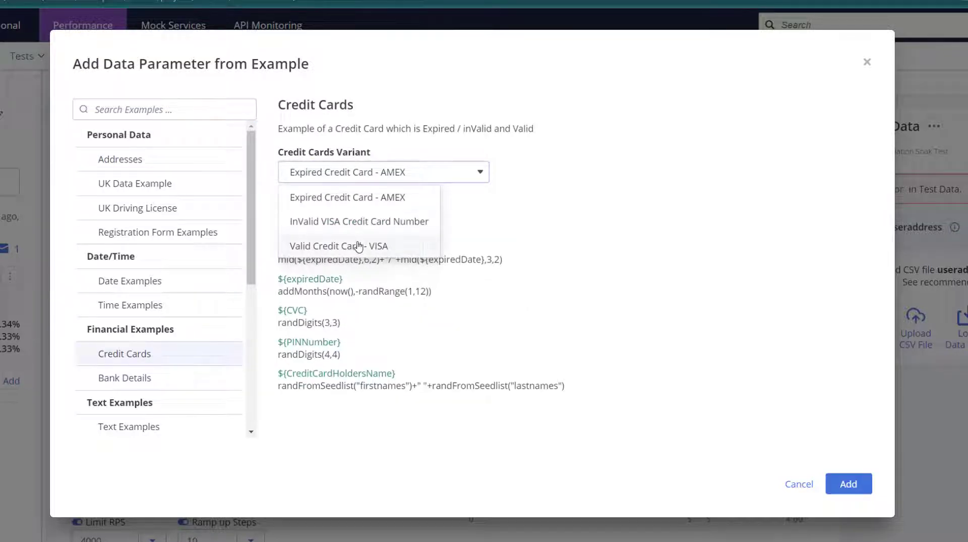
{"action": "left_click", "coordinate": [339, 246]}
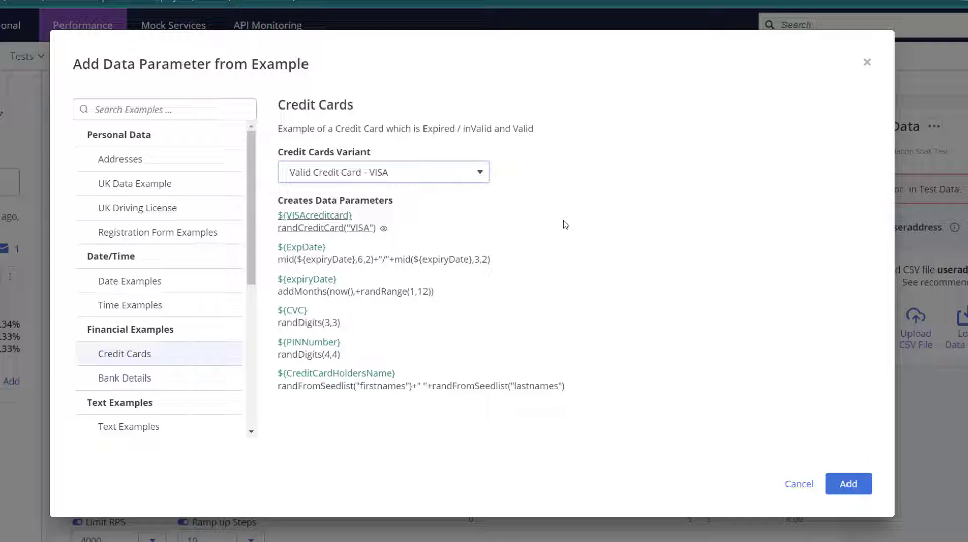
{"action": "mouse_move", "coordinate": [519, 260]}
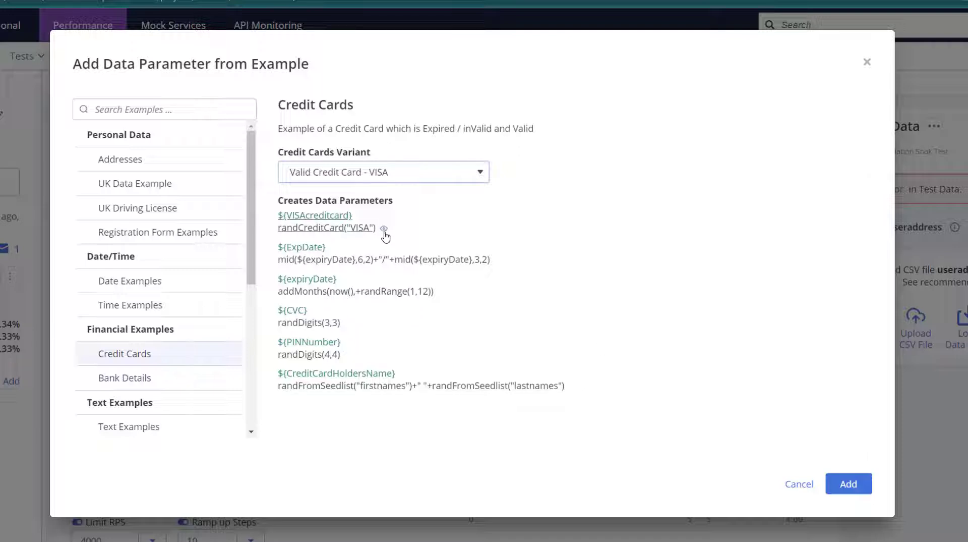
{"action": "mouse_move", "coordinate": [383, 228]}
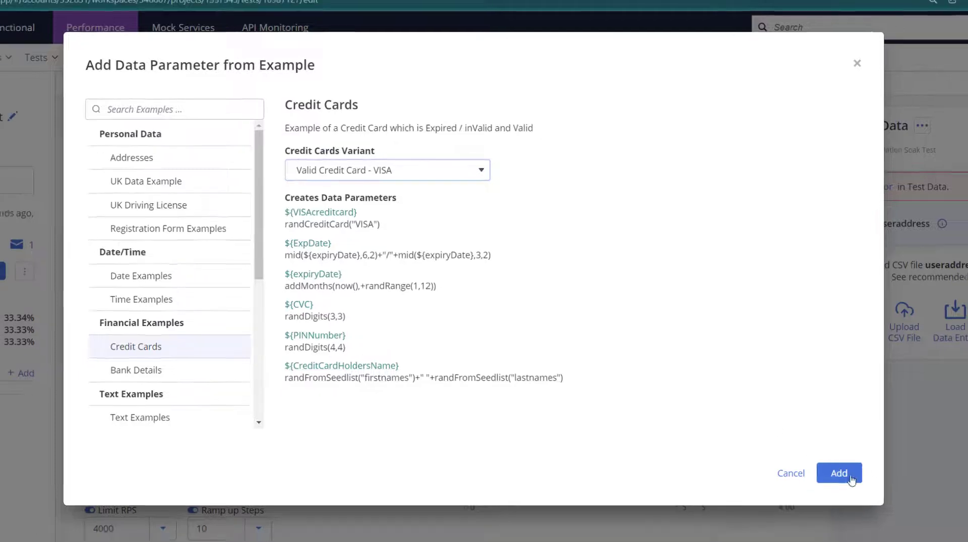
{"action": "left_click", "coordinate": [839, 473]}
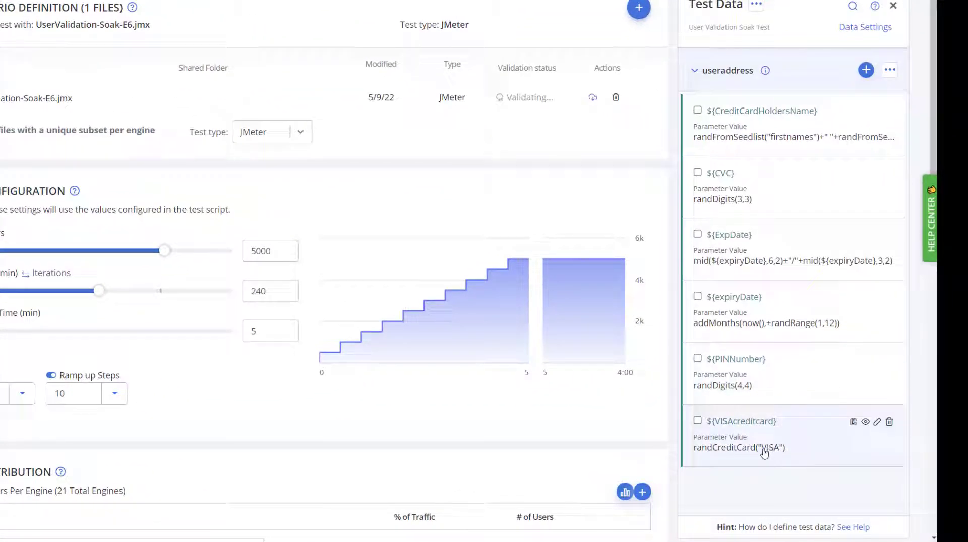
{"action": "left_click", "coordinate": [878, 422]}
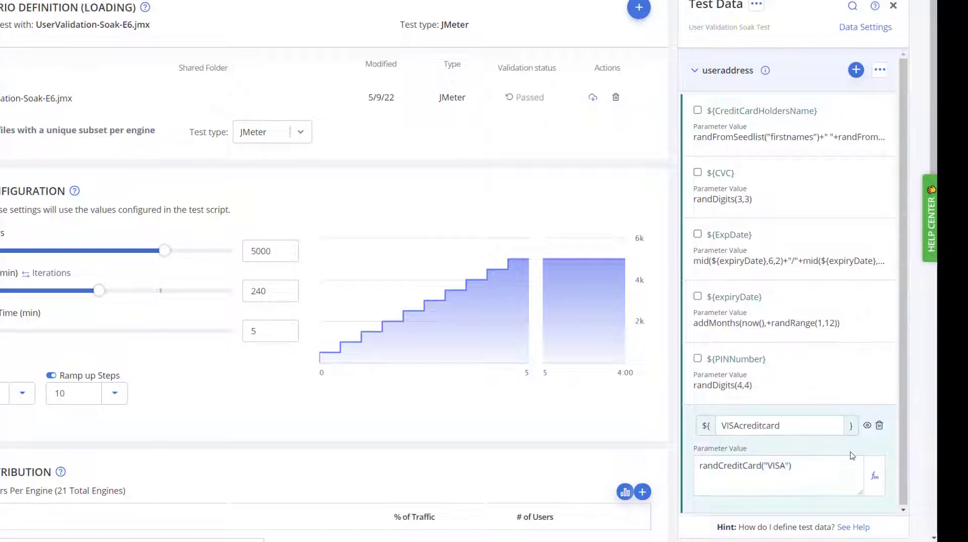
Search the data functions for 'randc' and browse randCreditCard's supported issuer keys
{"action": "left_click", "coordinate": [875, 476]}
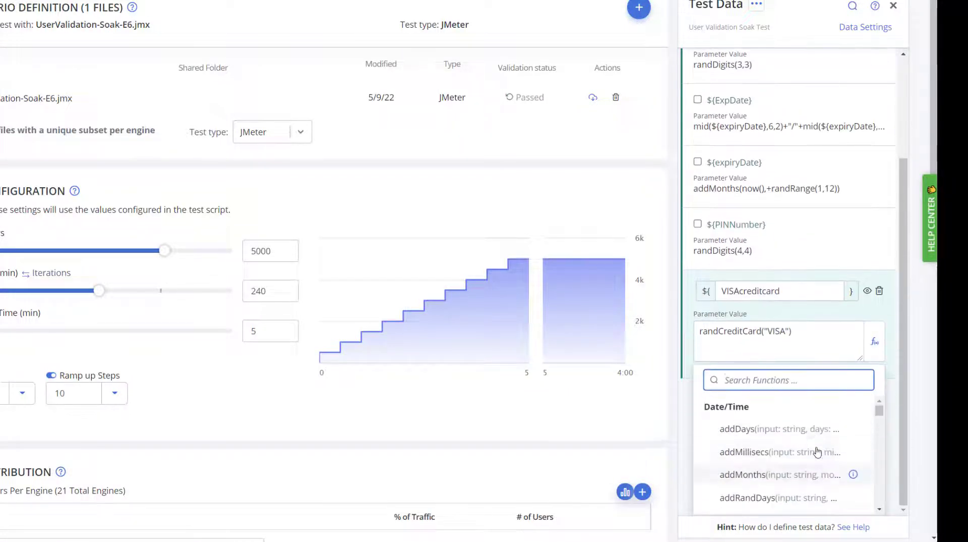
{"action": "type", "text": "randc"}
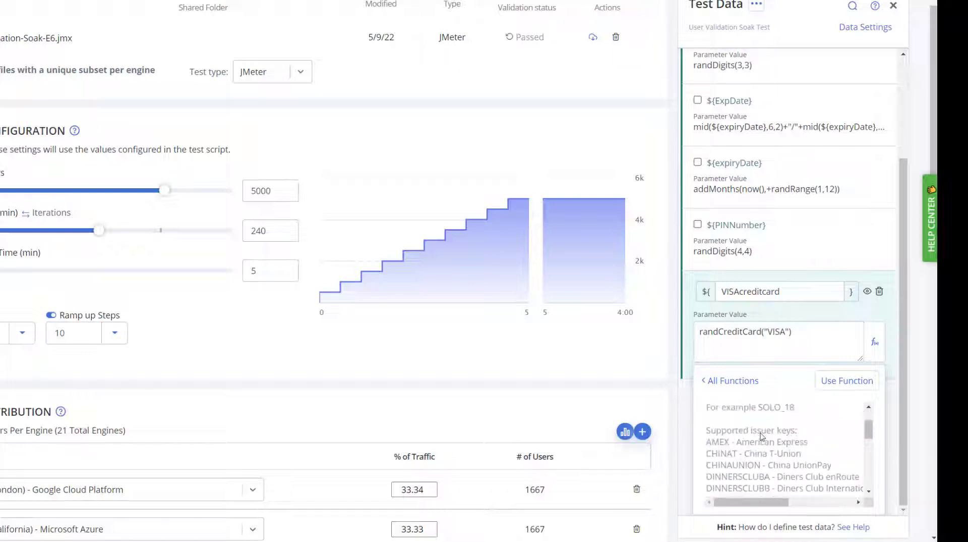
{"action": "scroll", "scroll_direction": "down", "scroll_amount": 3}
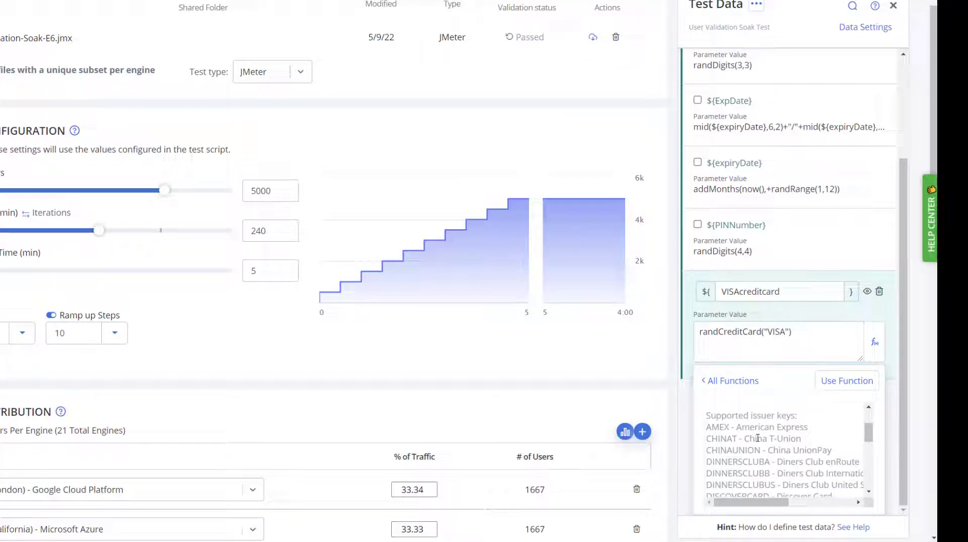
{"action": "scroll", "scroll_direction": "down", "scroll_amount": 3}
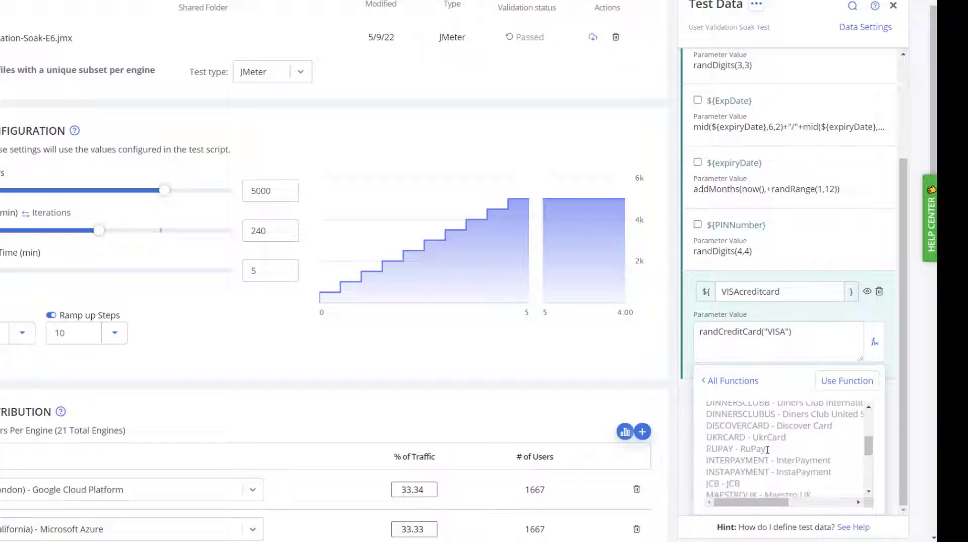
{"action": "scroll", "scroll_direction": "down", "scroll_amount": 3}
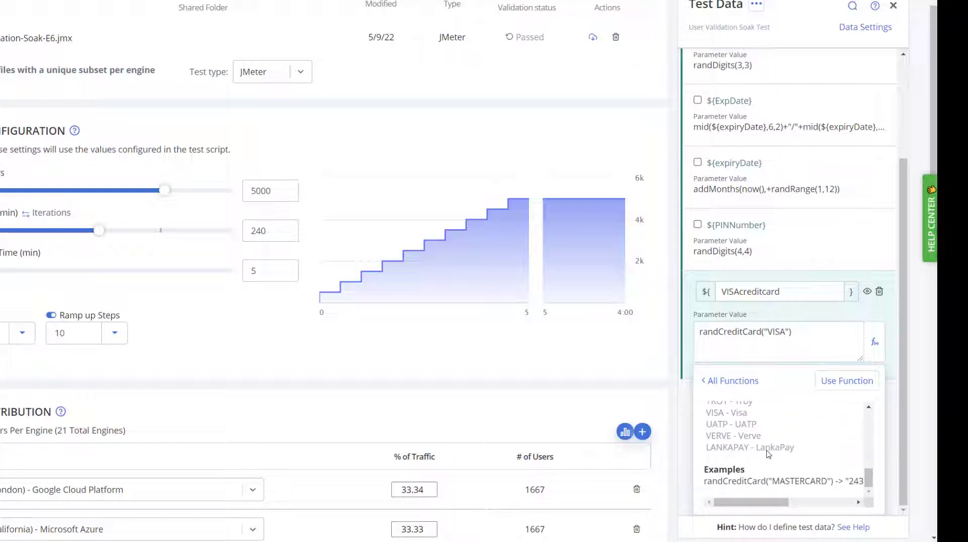
{"action": "mouse_move", "coordinate": [751, 491]}
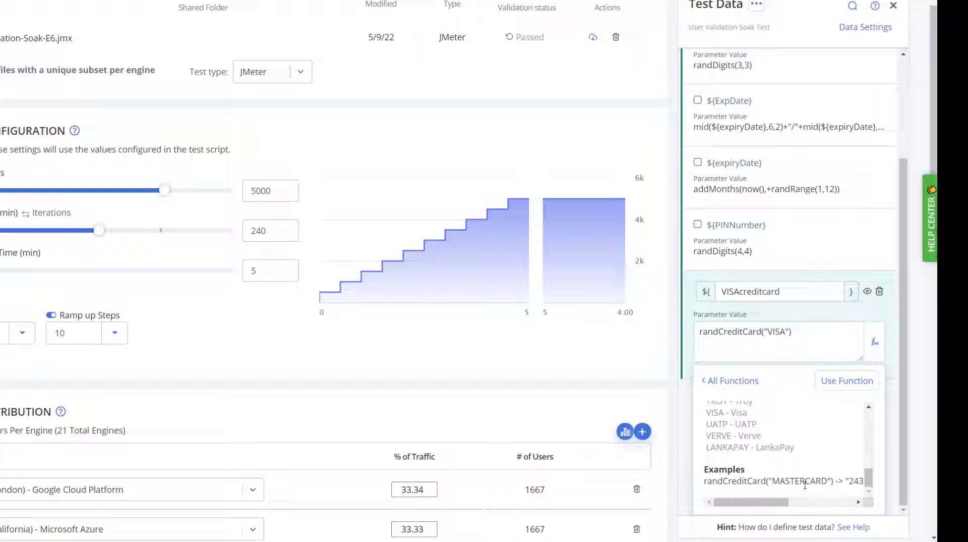
{"action": "mouse_move", "coordinate": [745, 466]}
{"action": "type", "text": "LANKAPAY"}
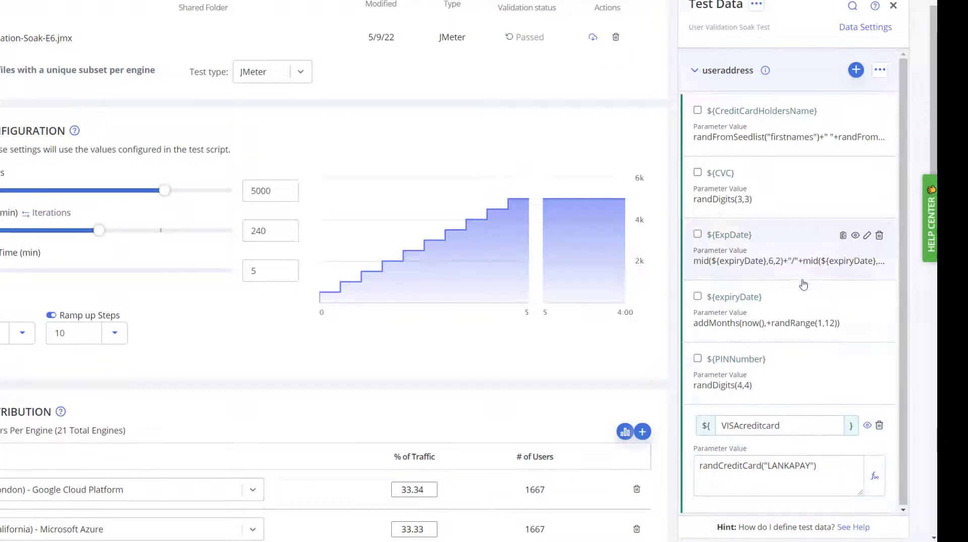
{"action": "mouse_move", "coordinate": [770, 391]}
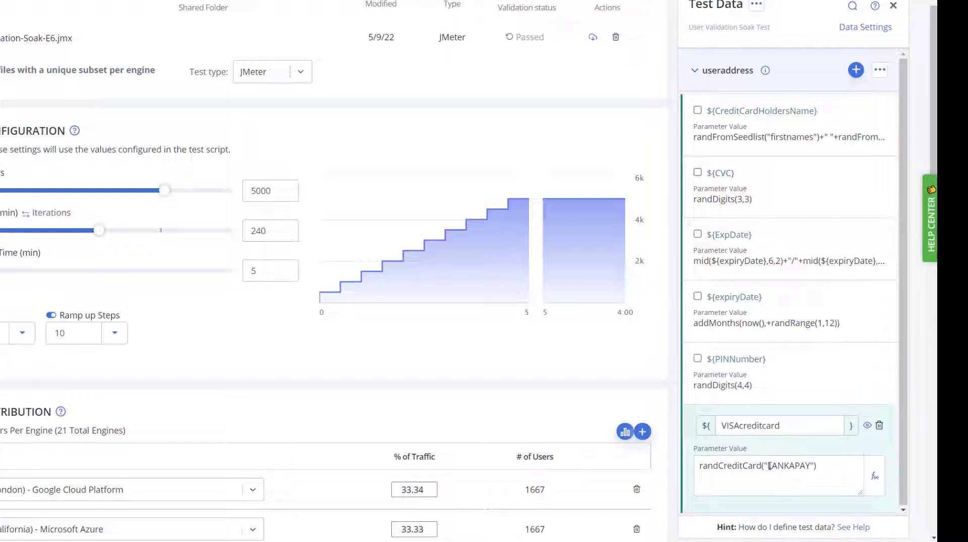
Replace LANKAPAY with VISA in the randCreditCard call and commit the value
{"action": "double_click", "coordinate": [790, 466]}
{"action": "type", "text": "VIS"}
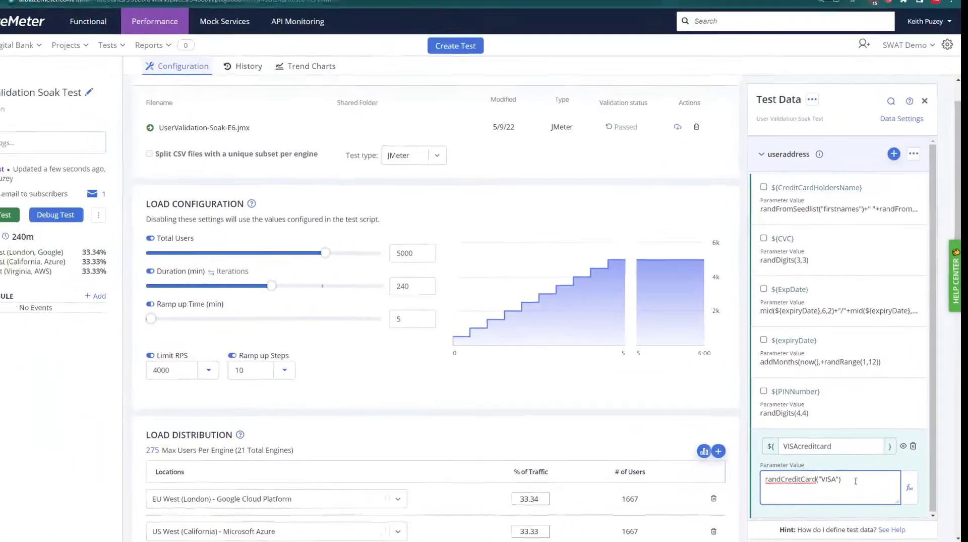
{"action": "left_click", "coordinate": [901, 119]}
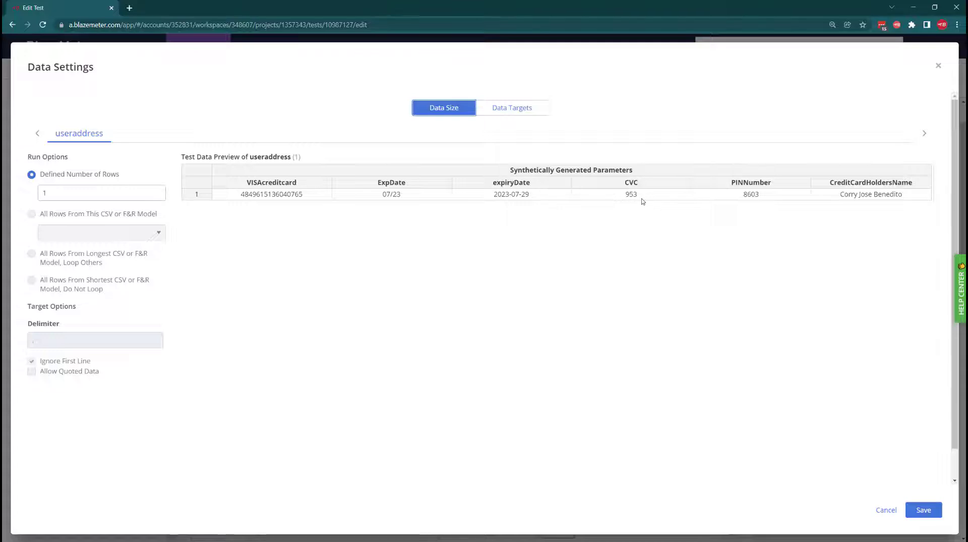
{"action": "mouse_move", "coordinate": [117, 214]}
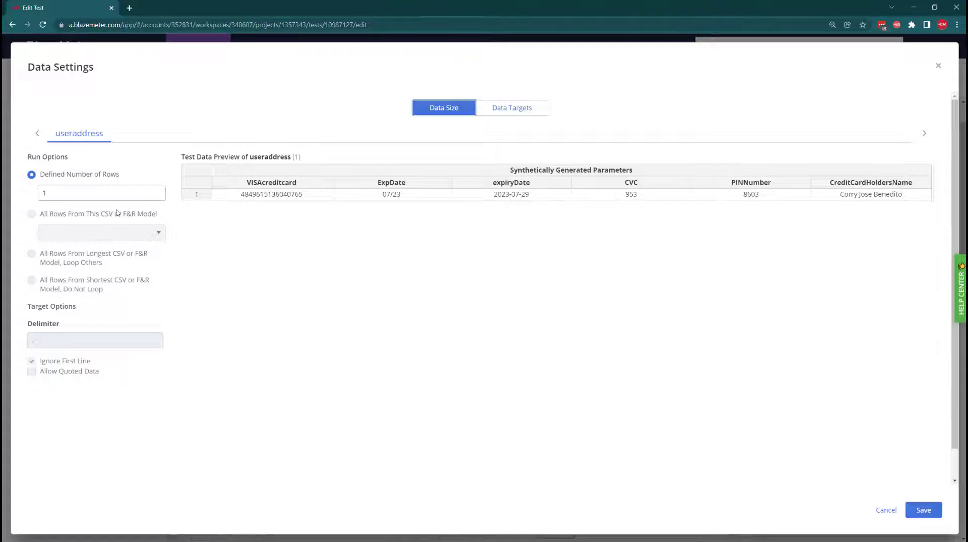
Set Defined Number of Rows to 50 to preview 50 generated VISA card rows
{"action": "left_click", "coordinate": [85, 193]}
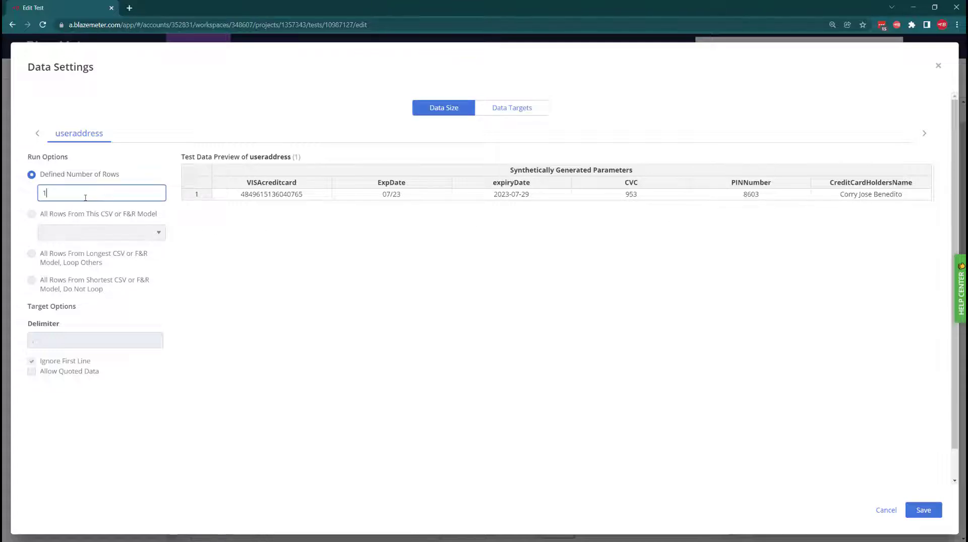
{"action": "type", "text": "50"}
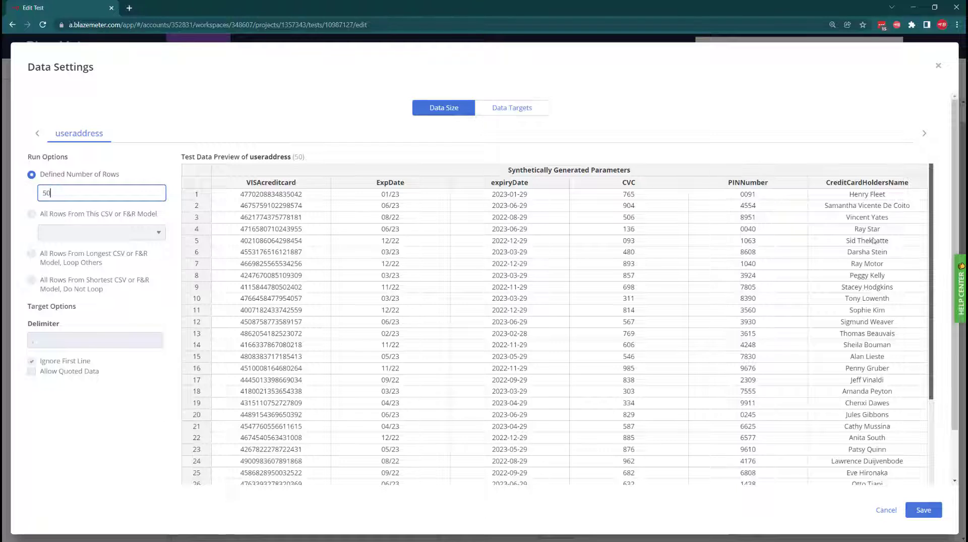
{"action": "mouse_move", "coordinate": [912, 238]}
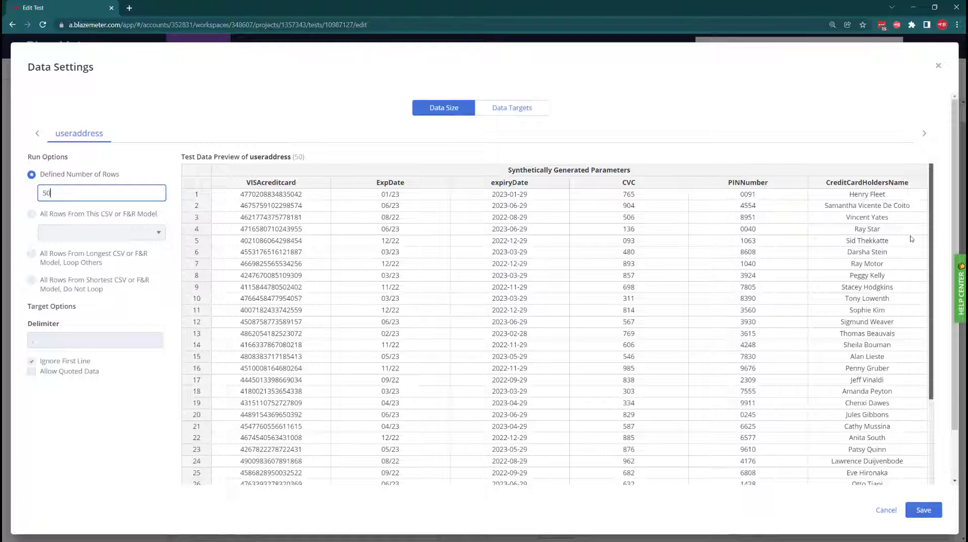
{"action": "mouse_move", "coordinate": [895, 389]}
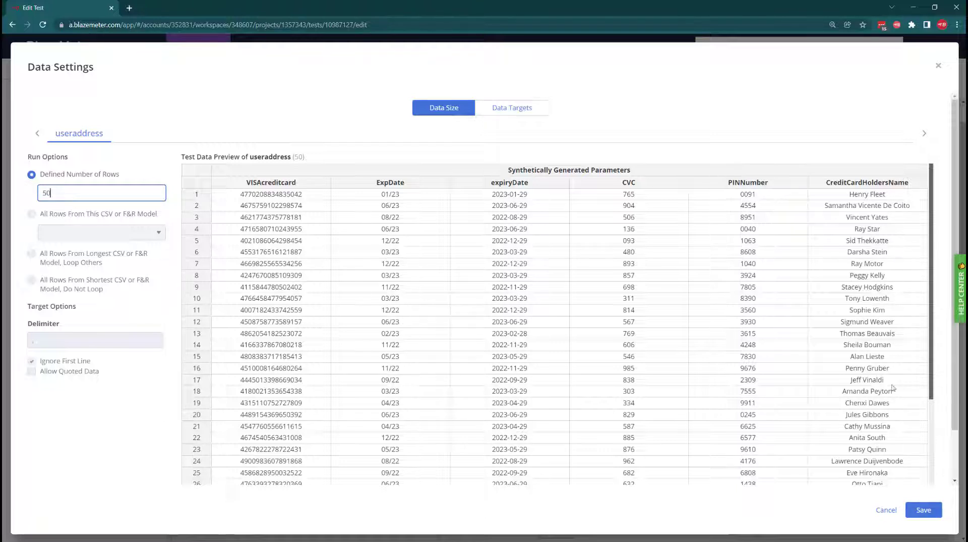